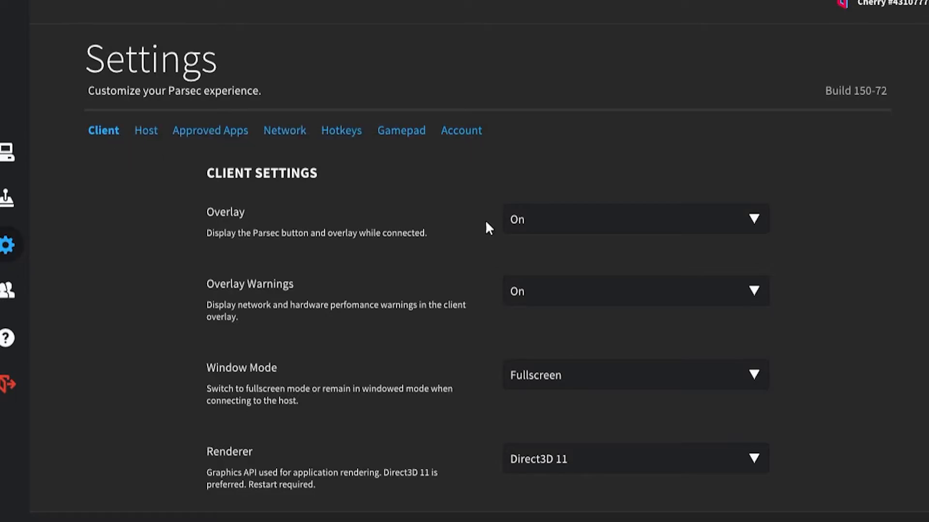
Step: Scroll through the Overlay, Window Mode, Renderer, VSync and Decoder settings, then follow the Zadig link
scroll(down, 3)
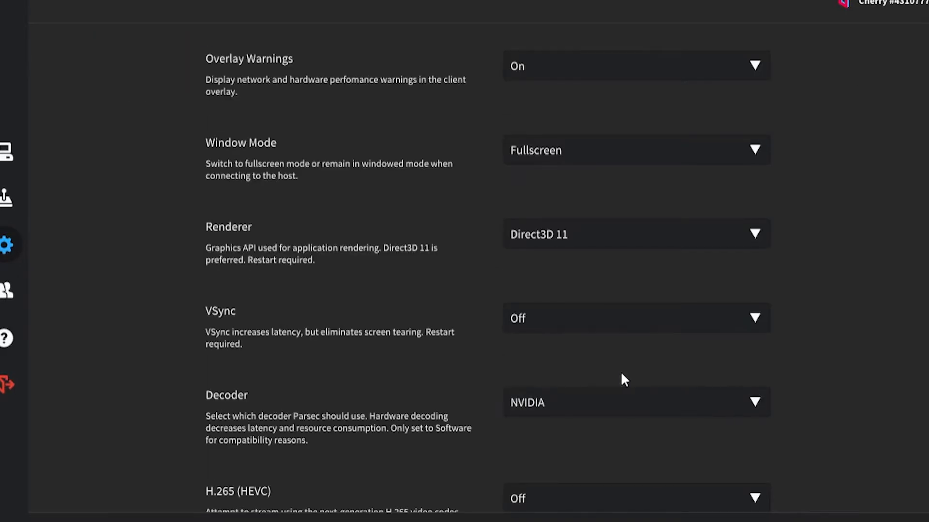
scroll(down, 3)
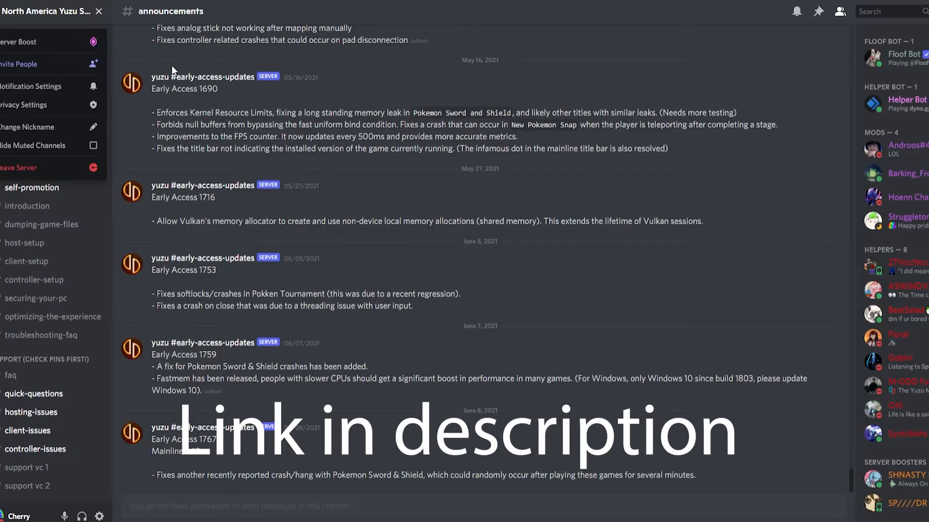
click(34, 279)
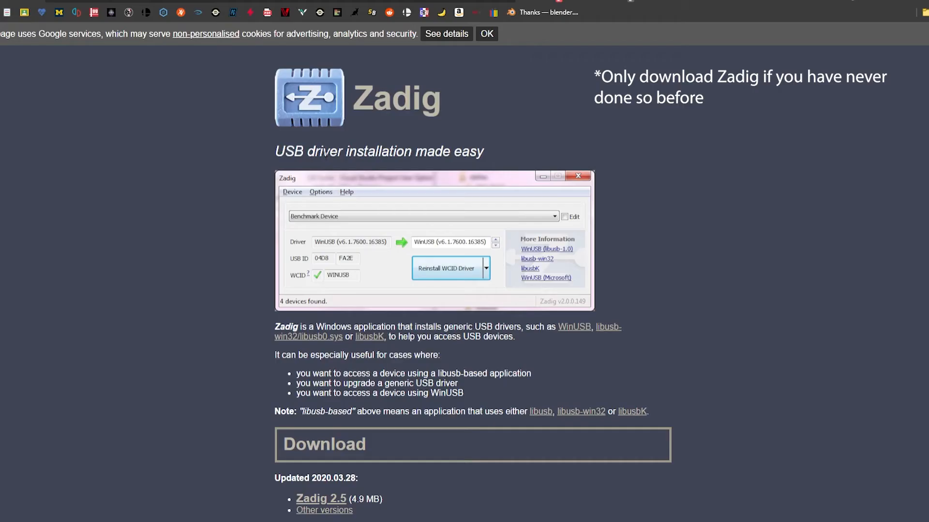
Step: Download Zadig 2.5 from zadig.akeo.ie
click(320, 499)
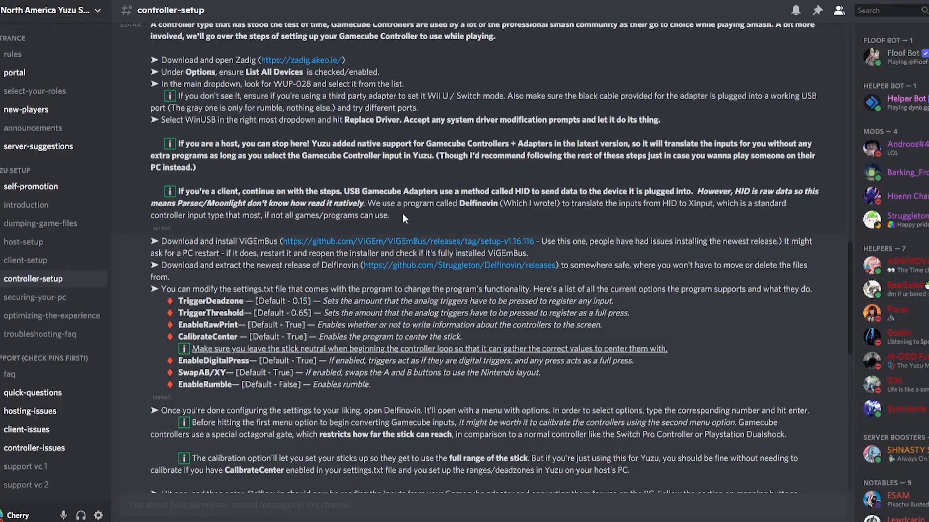
mouse_move(407, 241)
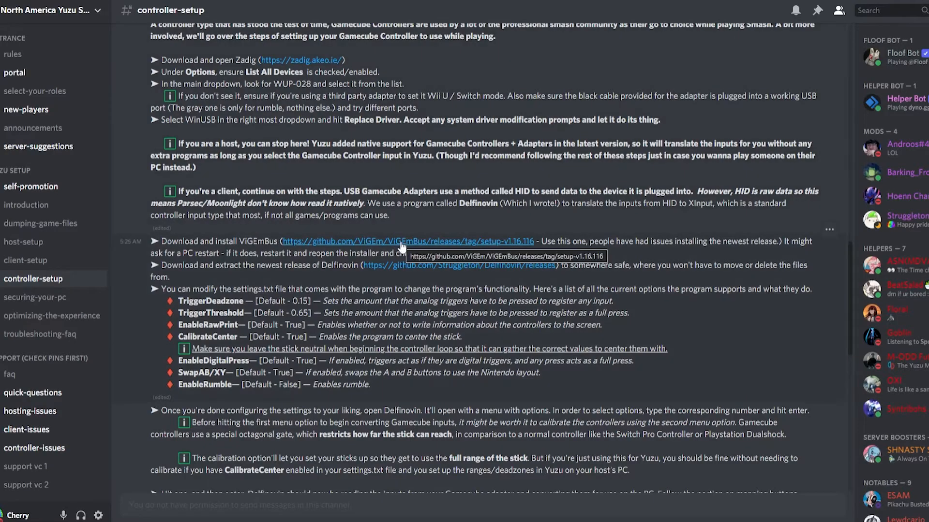
Step: Follow the guide's link to the ViGEmBus setup-v1.16.116 release on GitHub
click(407, 241)
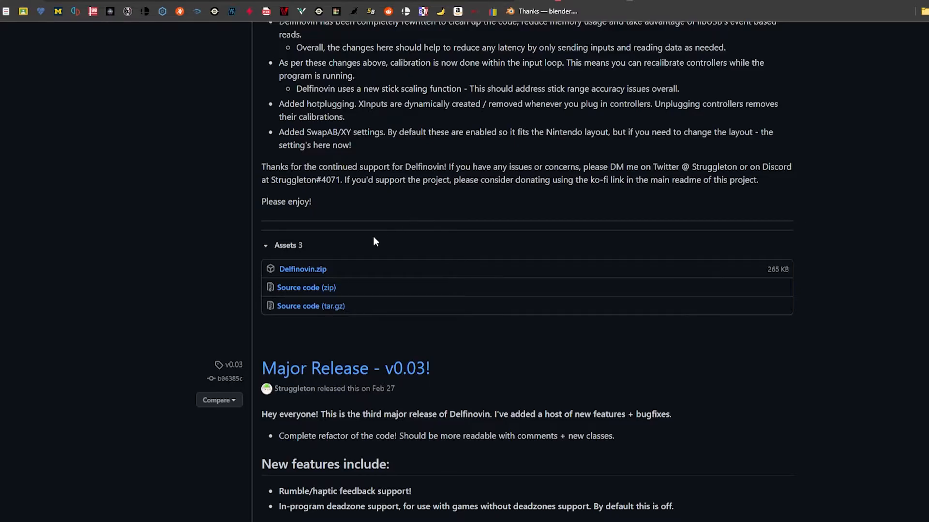
Step: Save the Delfinovin.zip release asset and finish the controller stick calibration
click(302, 269)
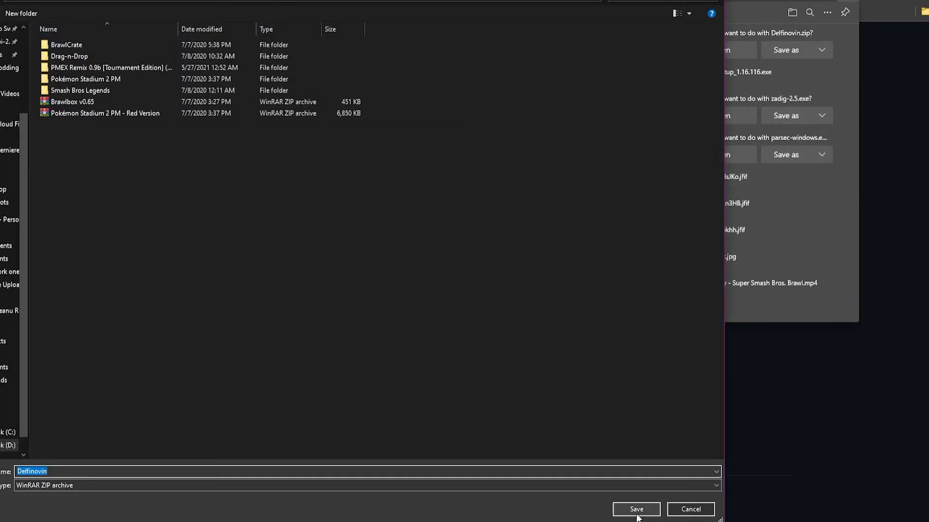
click(634, 509)
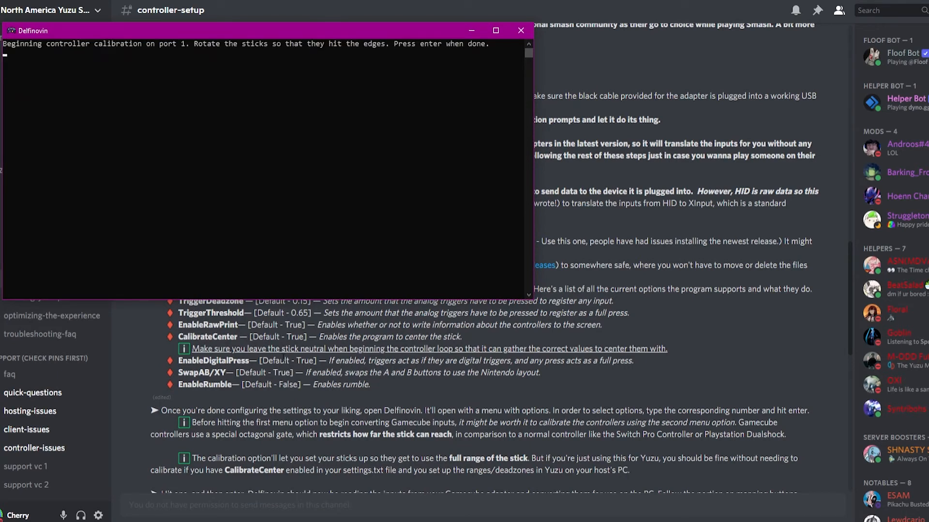
key(enter)
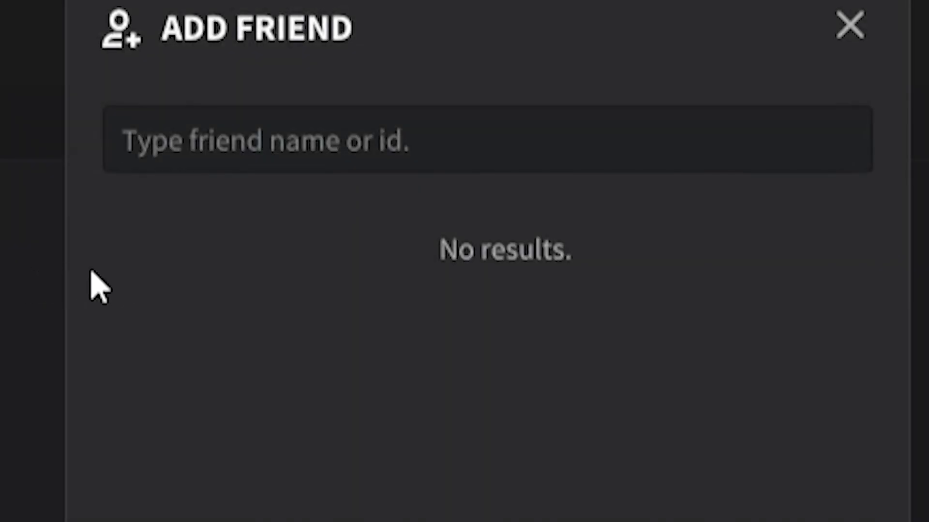
text(nAME#)
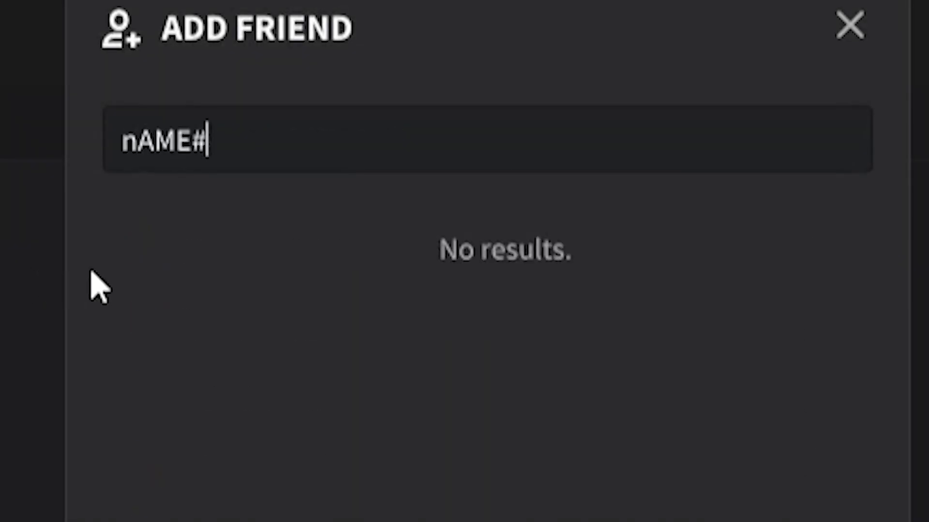
text(499595)
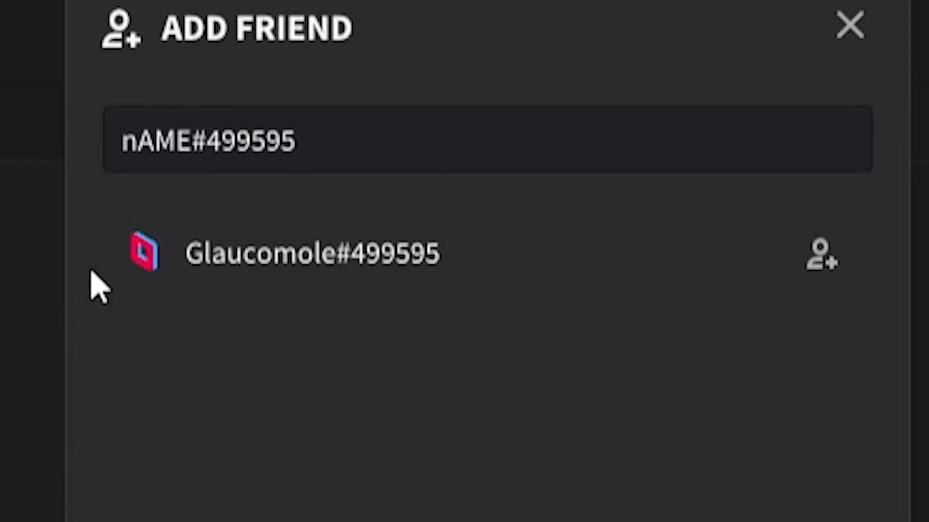